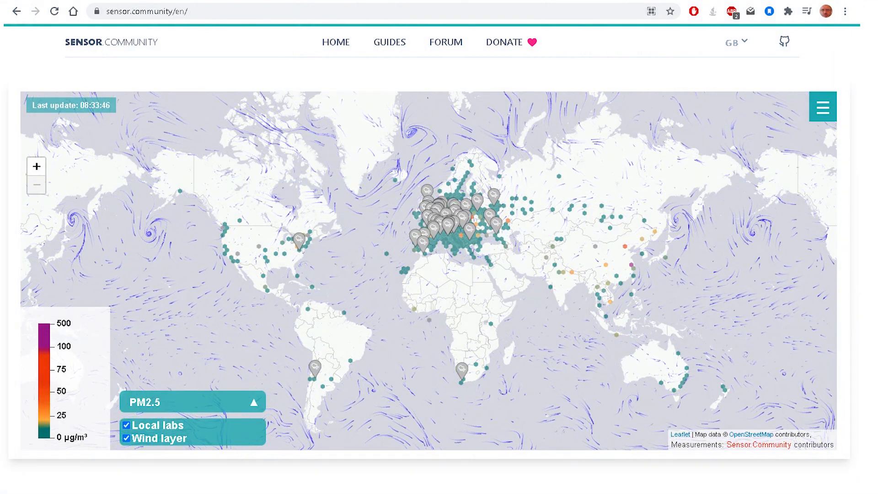
# - Scroll the build guide toward its shopping list of components
pyautogui.scroll(-3)
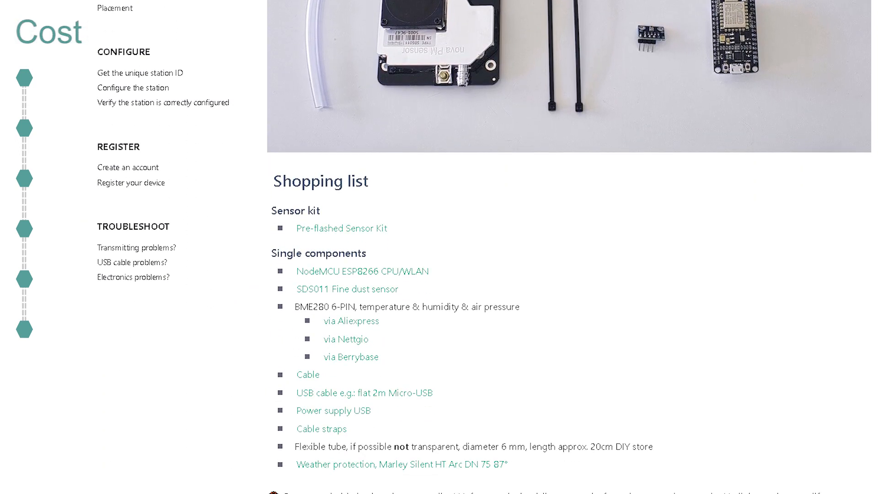
# - Move down the build guide to the Driver & firmware section for Windows, MacOS and Linux
pyautogui.click(345, 338)
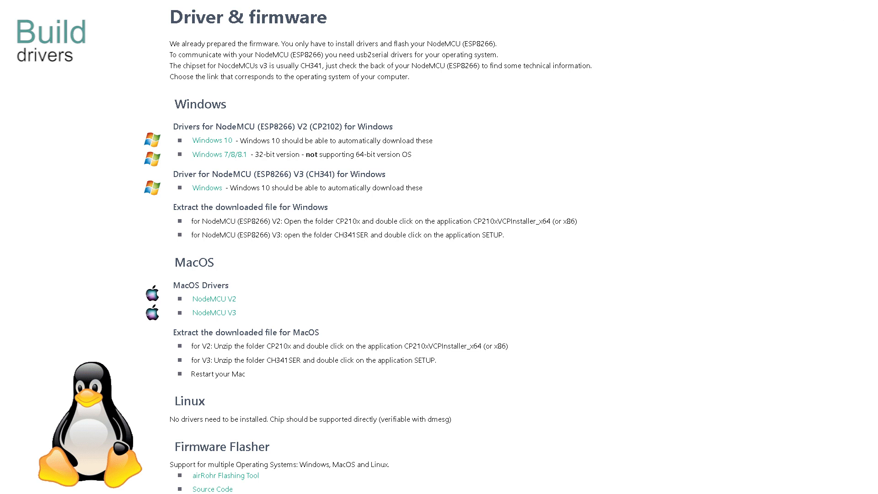
pyautogui.scroll(-3)
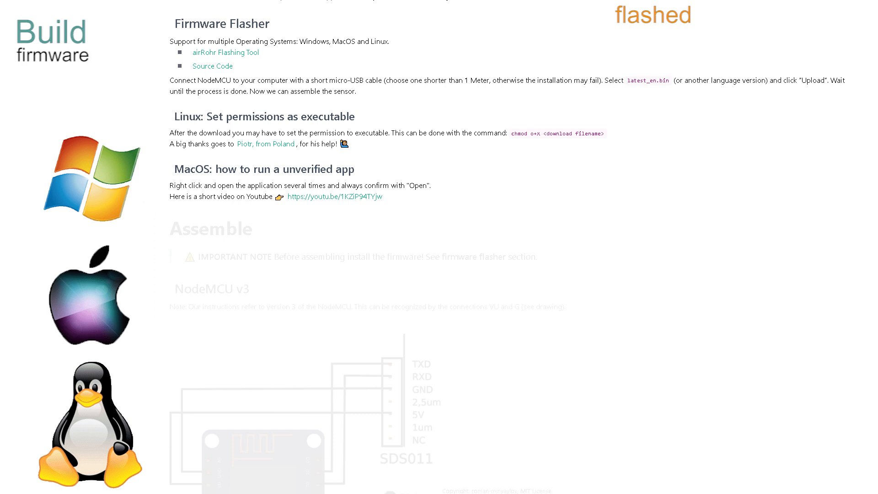
# - Bring up the Firmware Flasher section with the airRohr Flashing Tool link
pyautogui.click(226, 52)
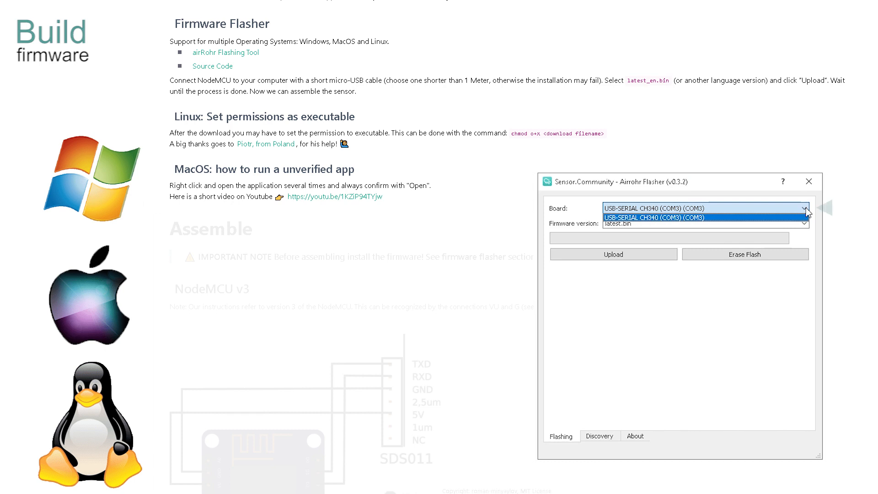
# - Choose USB-SERIAL CH340 (COM3) as the target board in airRohr Flasher
pyautogui.click(803, 221)
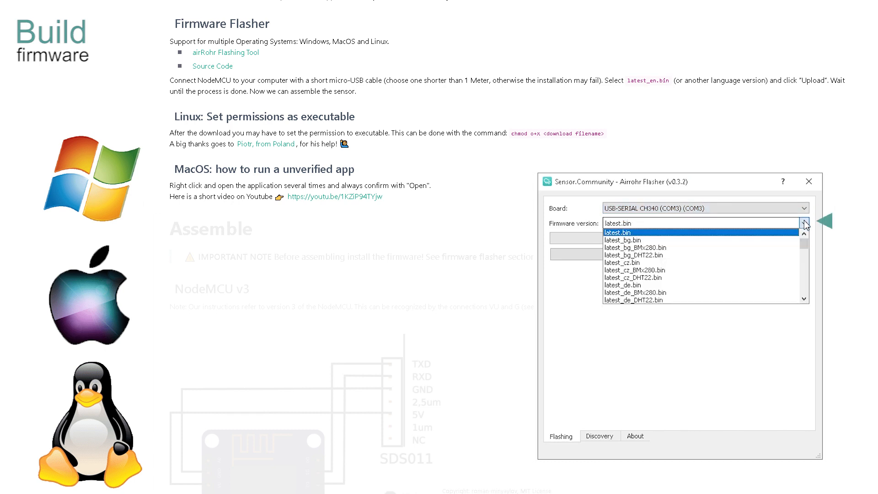
# - Flash latest_en.bin onto the board, retrying after the port error until the upload reports the Sensor ID
pyautogui.click(623, 254)
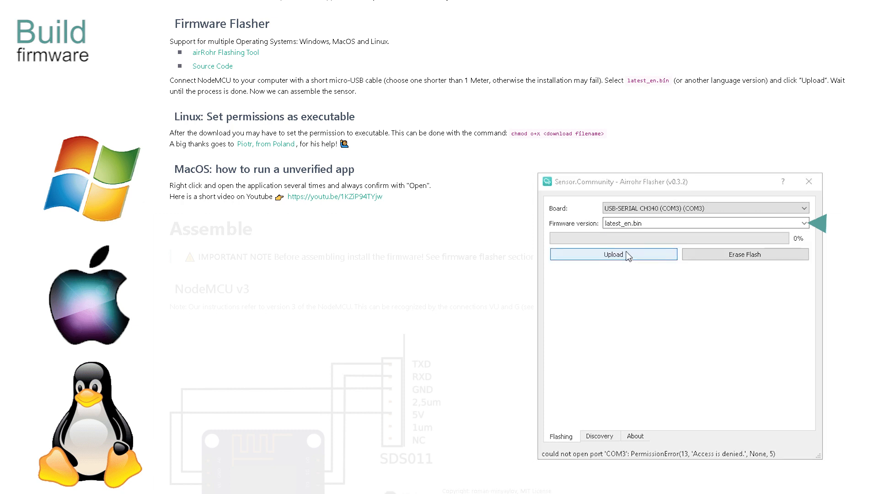
pyautogui.click(613, 254)
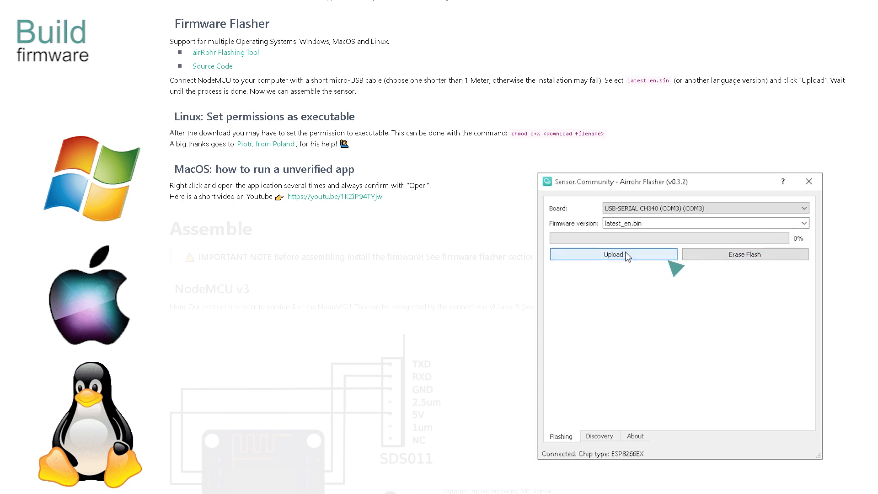
pyautogui.click(612, 254)
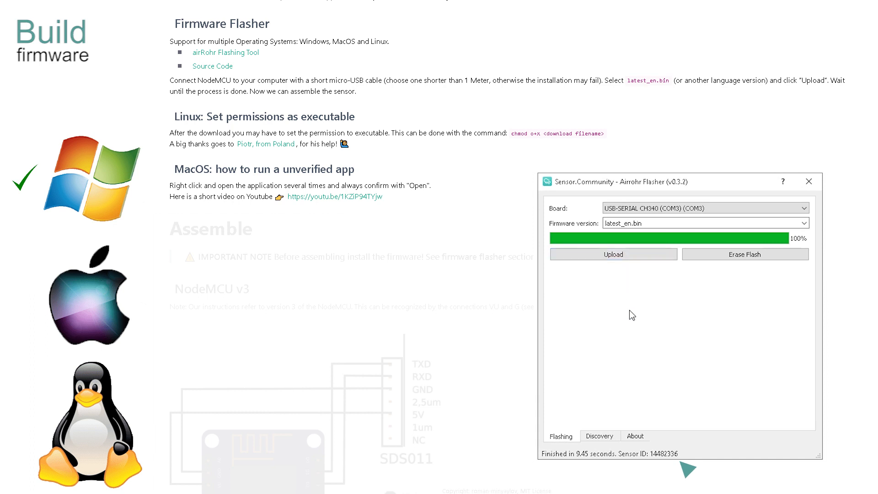
pyautogui.moveTo(686, 458)
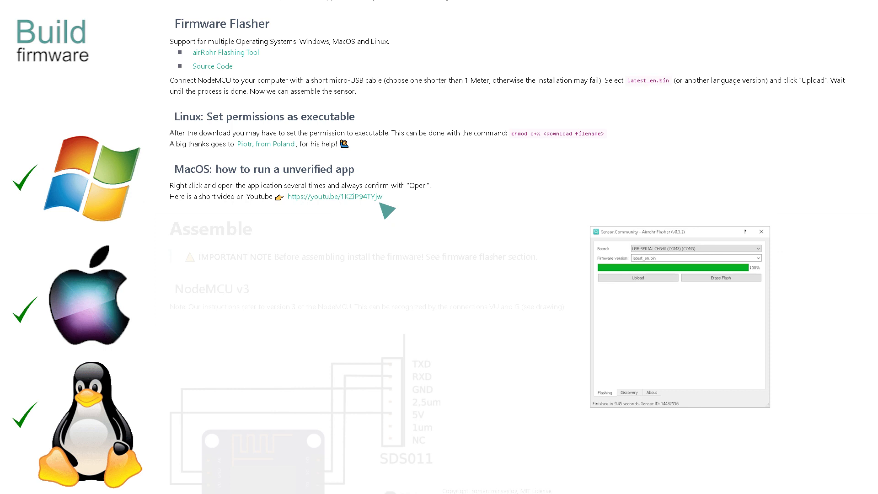
pyautogui.click(760, 231)
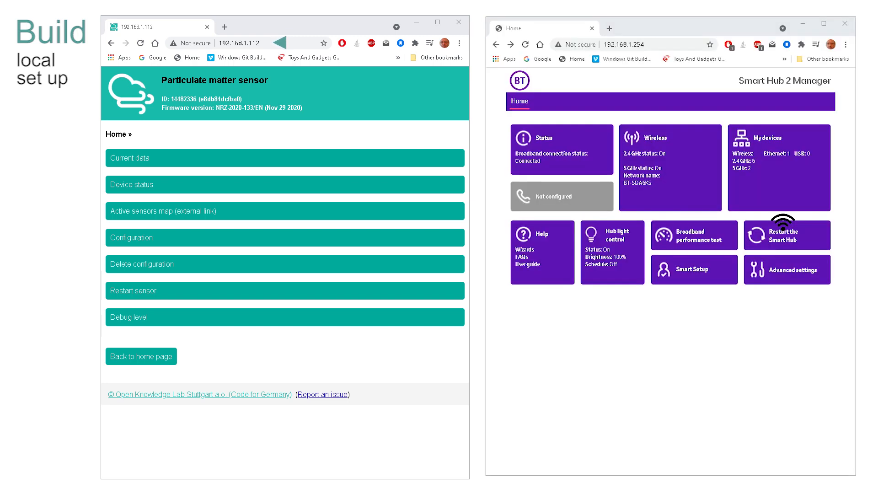
pyautogui.moveTo(758, 163)
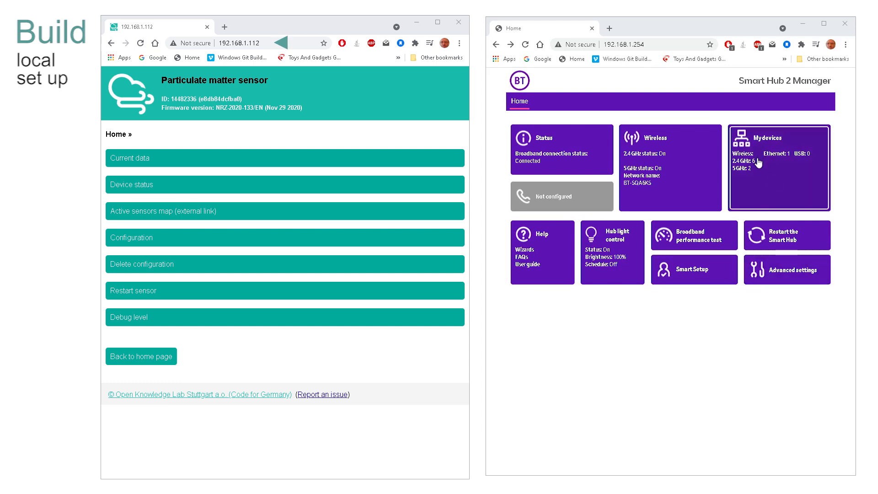
# - Check the router's My devices list for the newly connected sensor
pyautogui.click(779, 166)
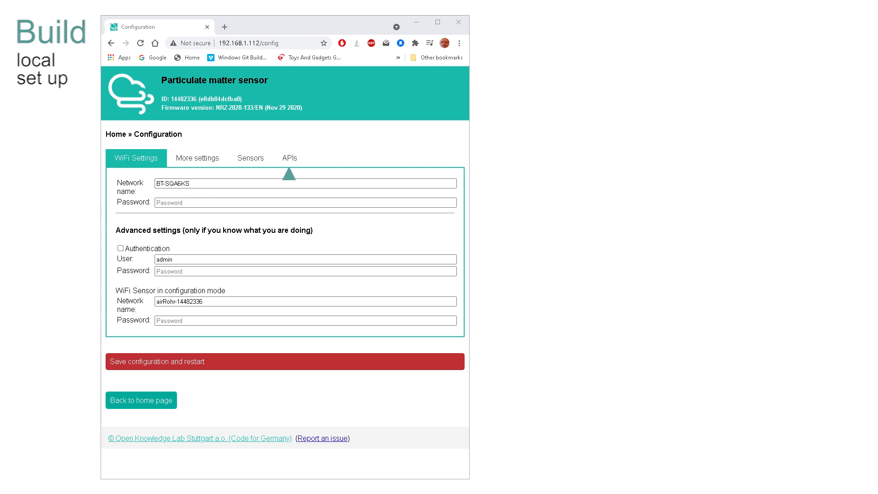
# - Review the sensor's additional settings, save so it reboots, and return to its home overview
pyautogui.click(198, 157)
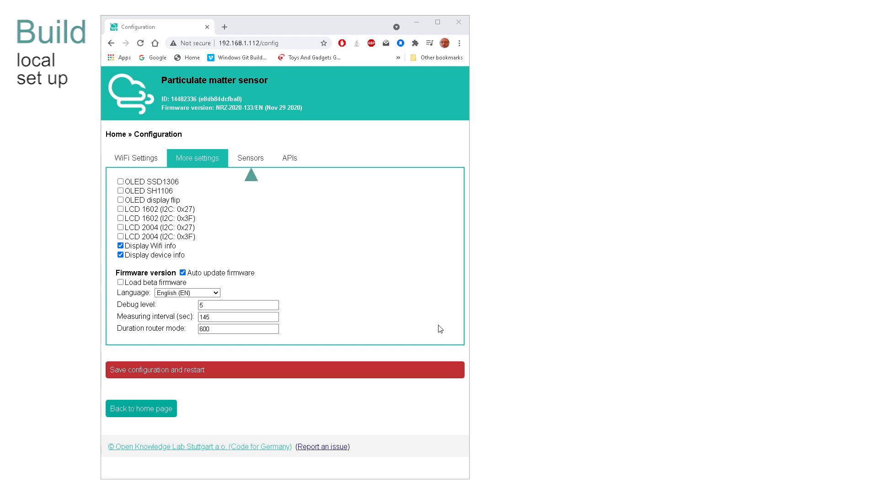
pyautogui.click(249, 158)
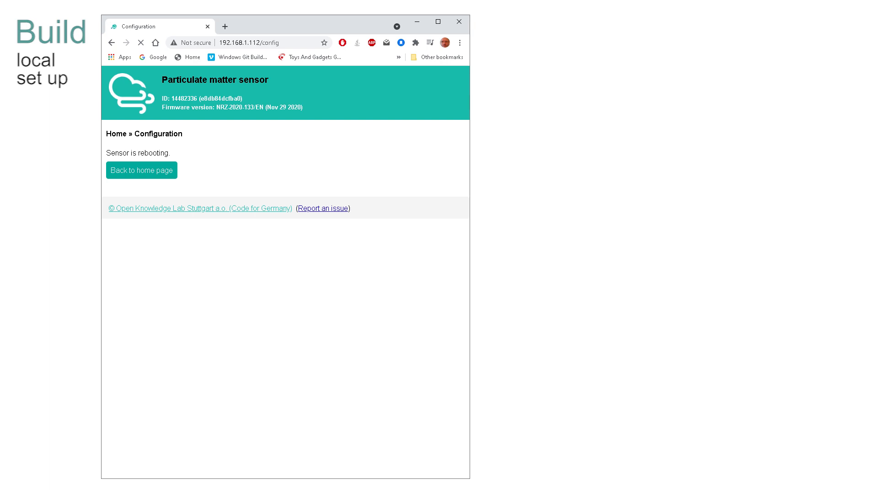
pyautogui.click(140, 170)
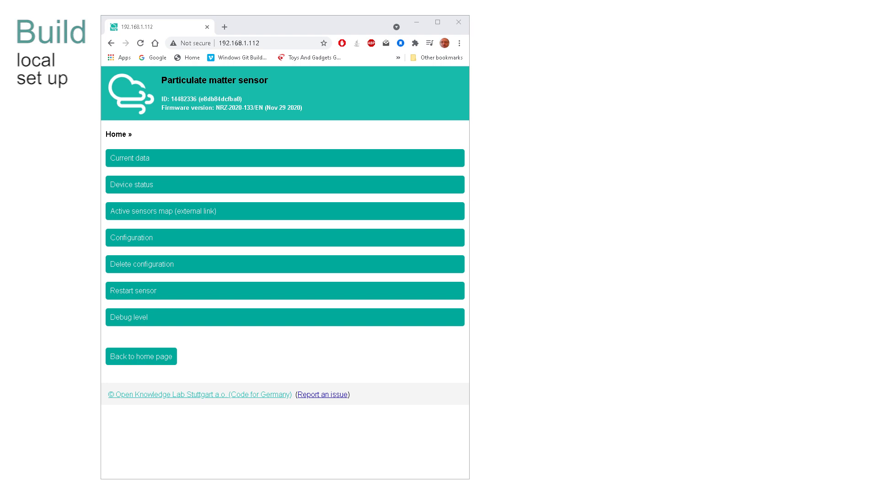
pyautogui.click(135, 238)
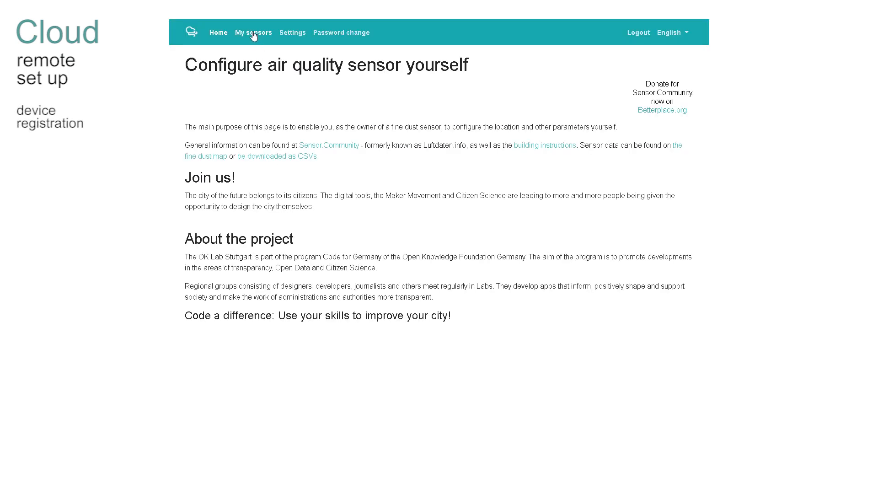
# - Show the account's My sensors list on devices.sensor.community
pyautogui.click(254, 33)
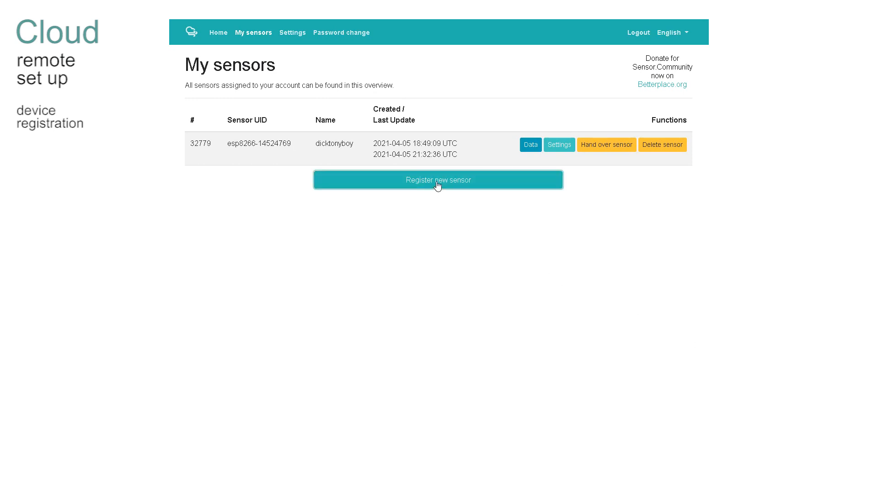
# - Start a new sensor registration with the pasted sensor ID and the name test_sensor_2
pyautogui.click(439, 179)
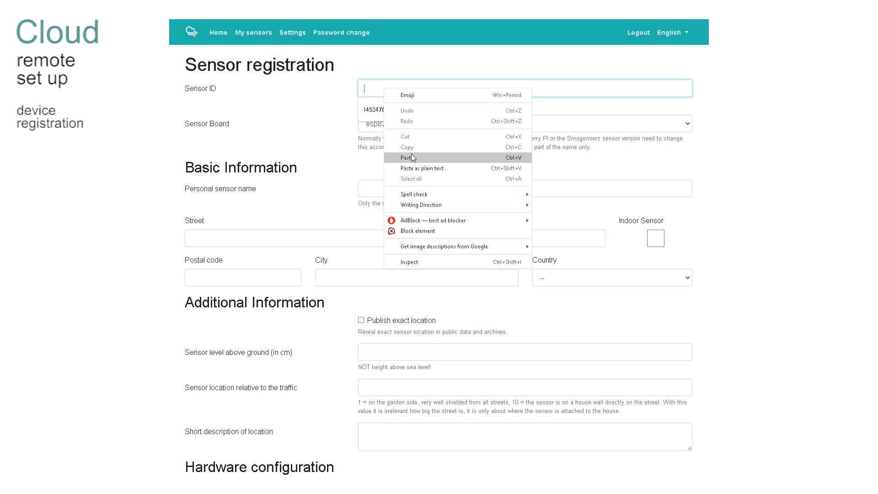
pyautogui.click(407, 157)
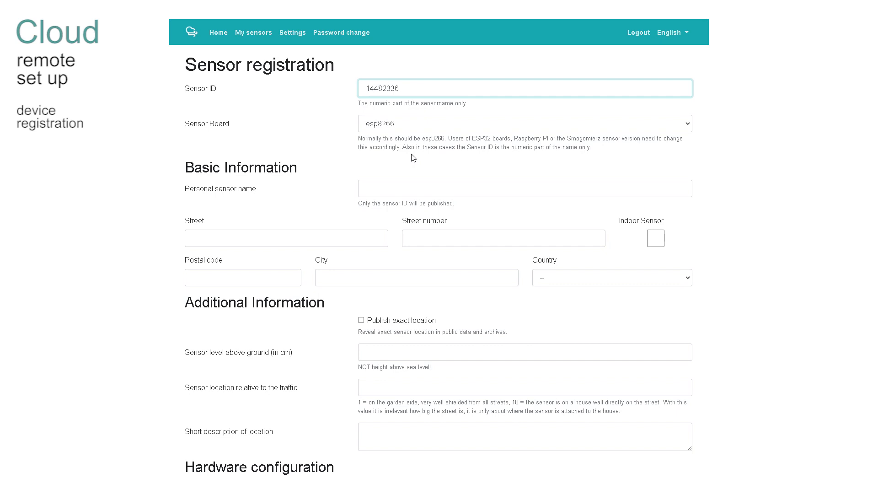
pyautogui.moveTo(689, 133)
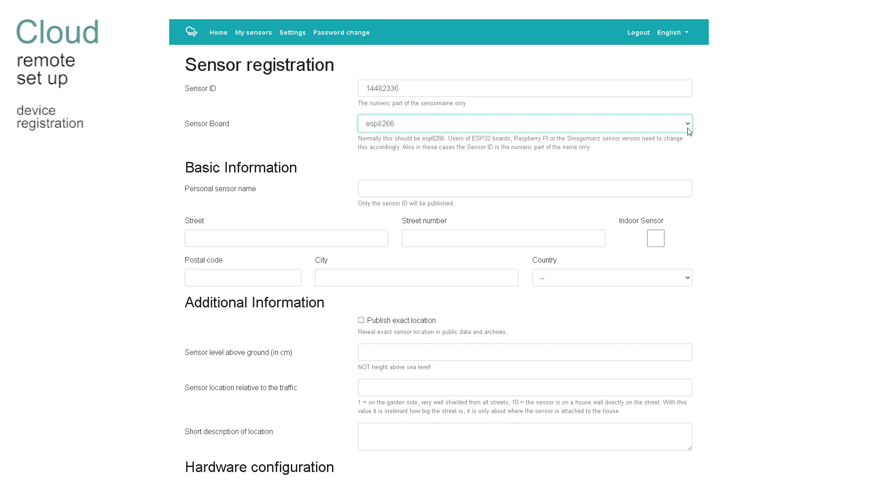
pyautogui.write('test_sensor_2')
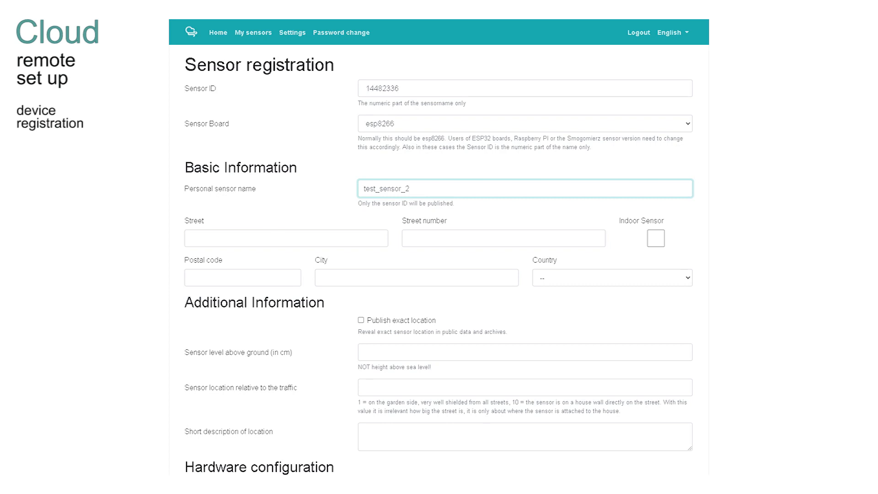
# - Mark it as an indoor sensor in the United Kingdom and enter its height of 300 cm
pyautogui.click(655, 237)
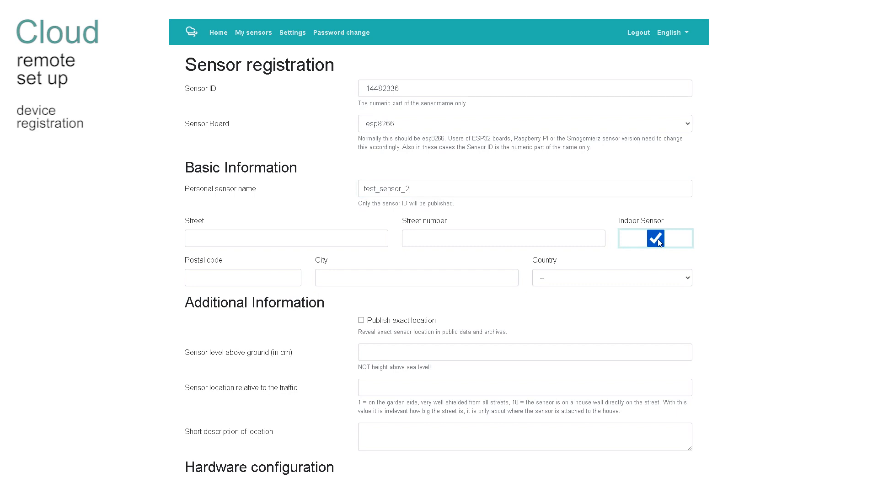
pyautogui.click(611, 278)
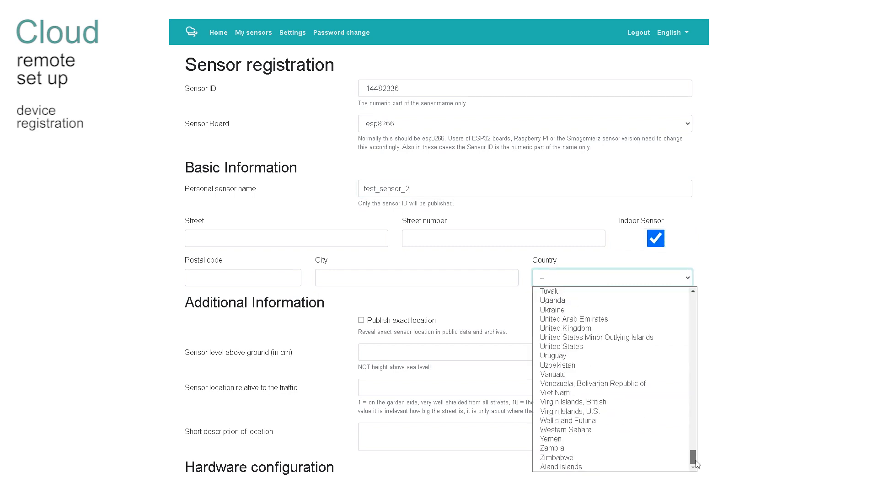
pyautogui.click(565, 327)
pyautogui.write('Cardiff')
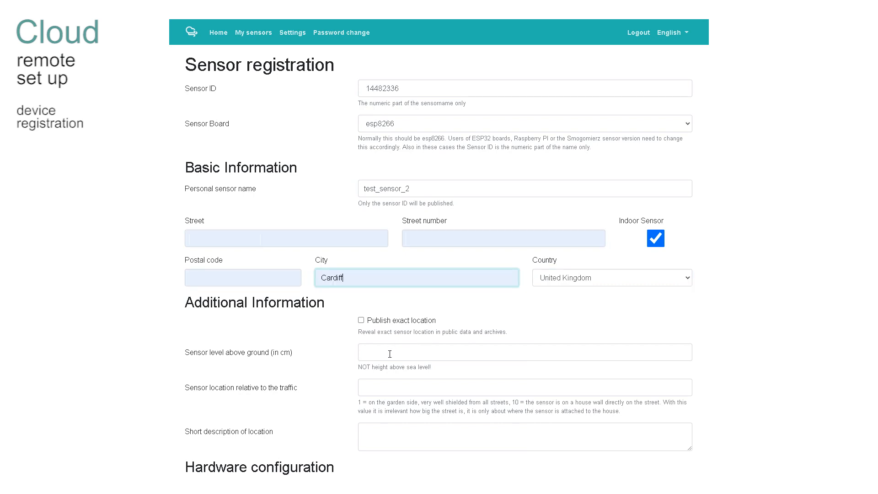
pyautogui.write('300')
pyautogui.click(525, 386)
pyautogui.write('2')
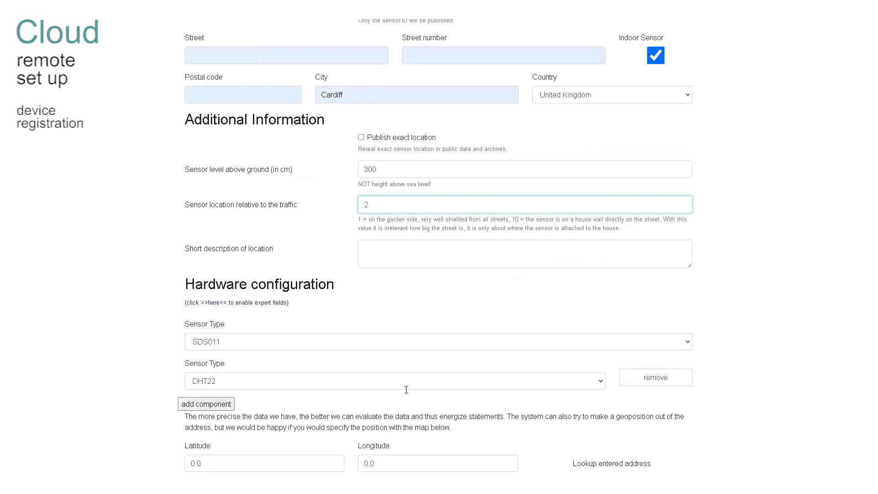
# - Keep SDS011 as the first component and make the second one a BMP280
pyautogui.scroll(-3)
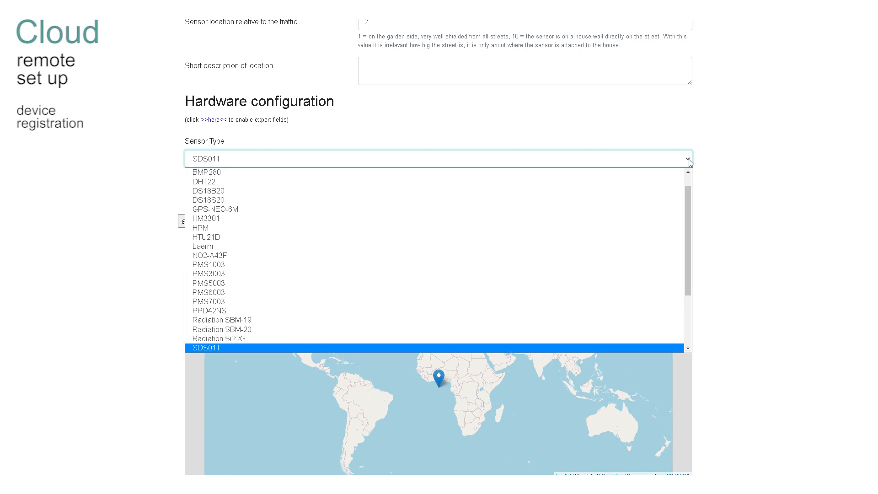
pyautogui.click(209, 348)
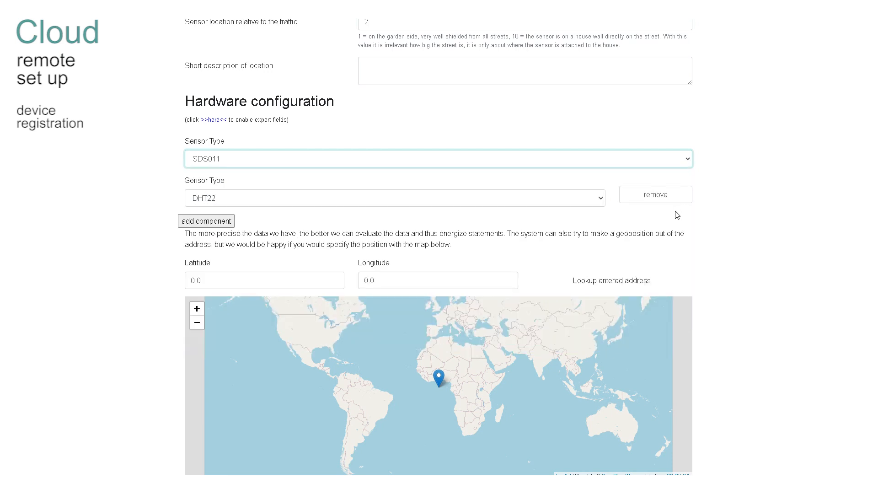
pyautogui.click(401, 194)
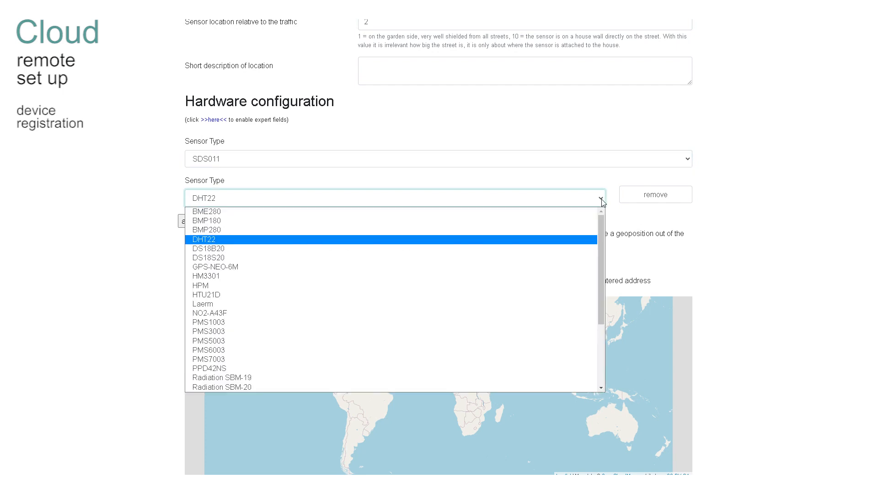
pyautogui.moveTo(275, 250)
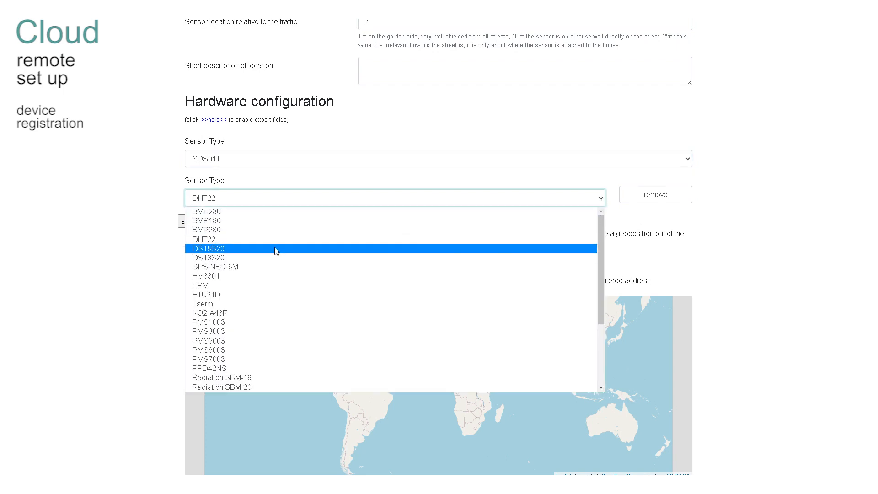
pyautogui.click(206, 229)
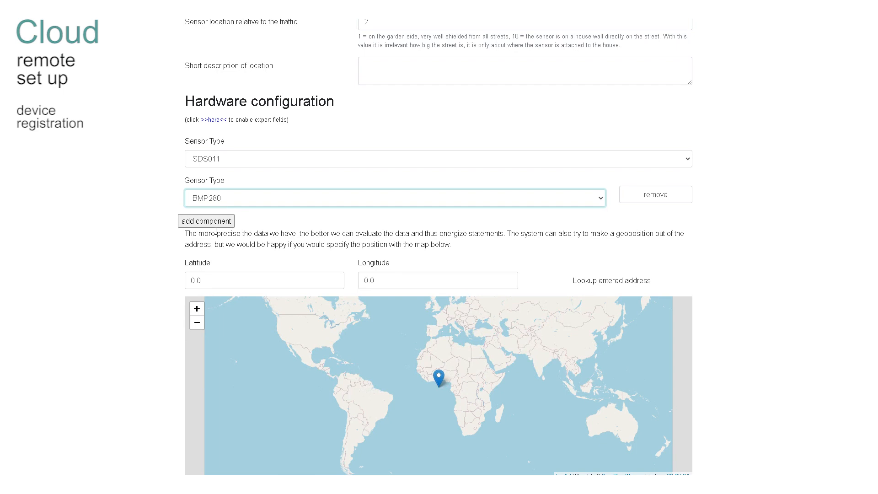
pyautogui.moveTo(368, 256)
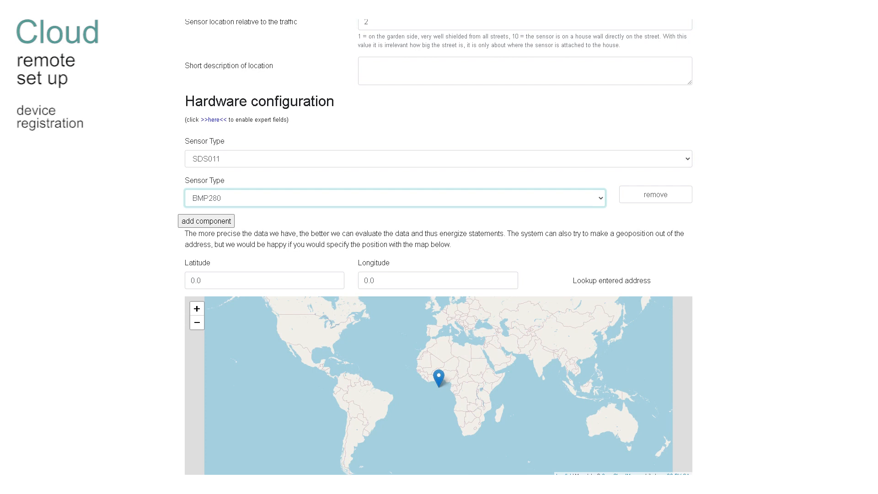
# - Place the sensor marker near Gabalfa in Cardiff and save the device registration settings
pyautogui.scroll(-3)
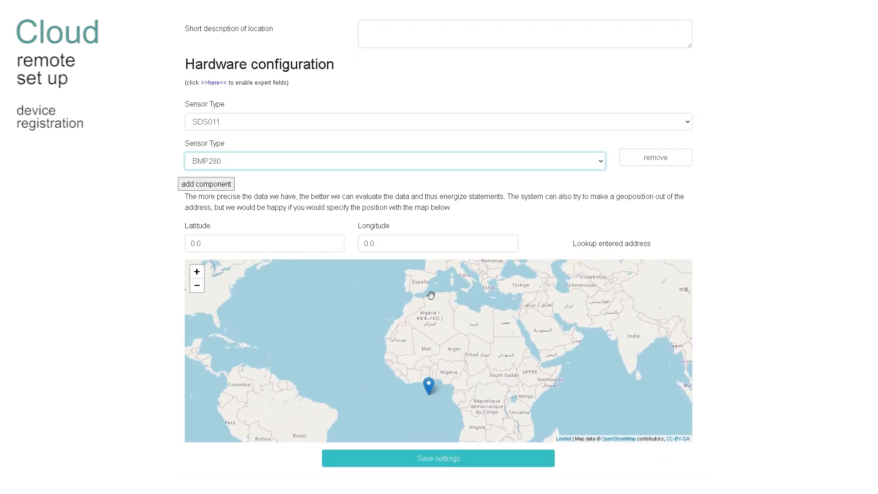
pyautogui.moveTo(431, 295); pyautogui.dragTo(431, 345)
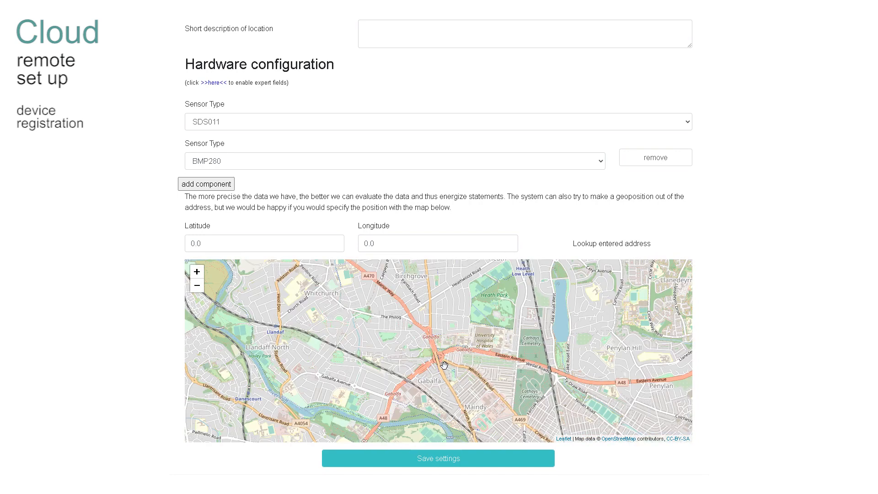
pyautogui.click(444, 363)
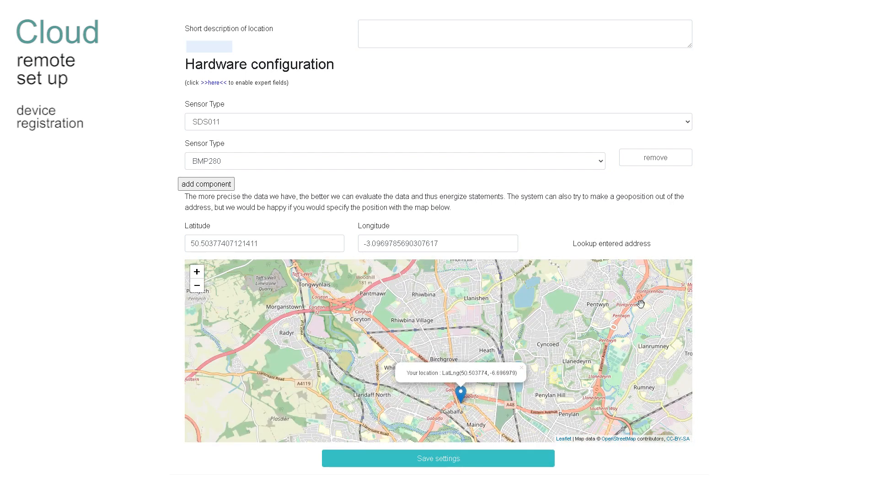
pyautogui.click(438, 458)
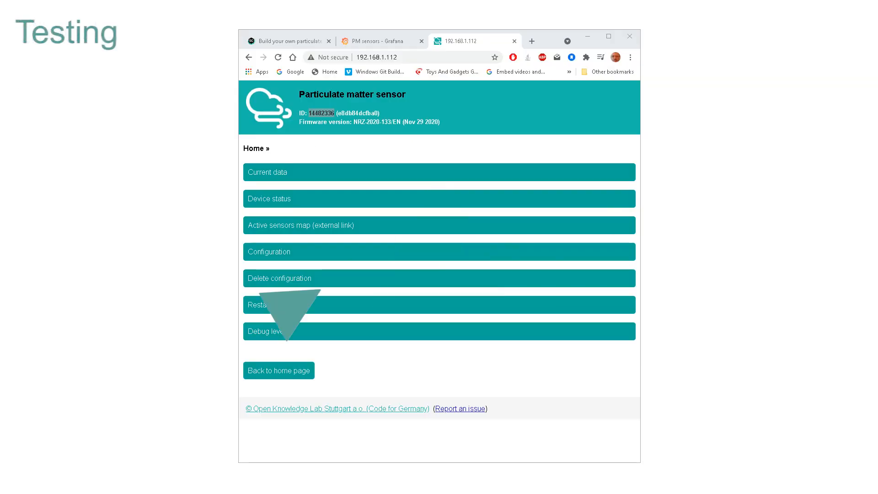
# - View the debug log of startup and WiFi connection messages with the chip ID
pyautogui.click(271, 331)
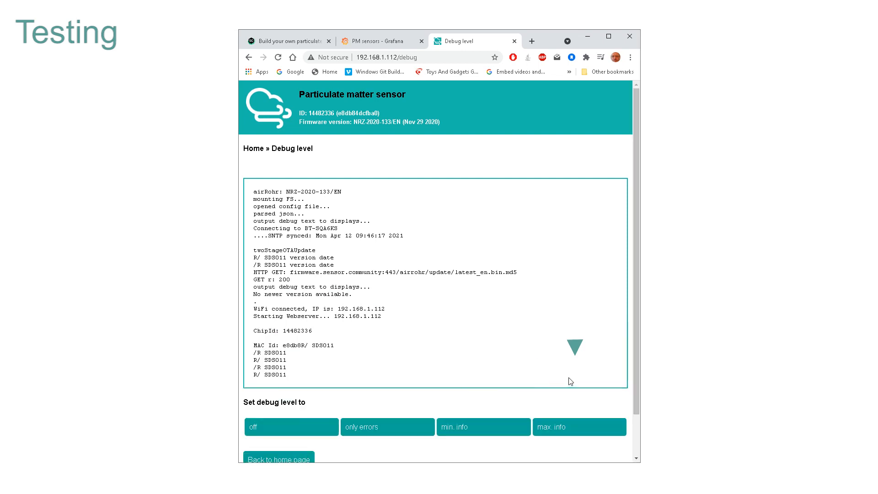
pyautogui.click(579, 426)
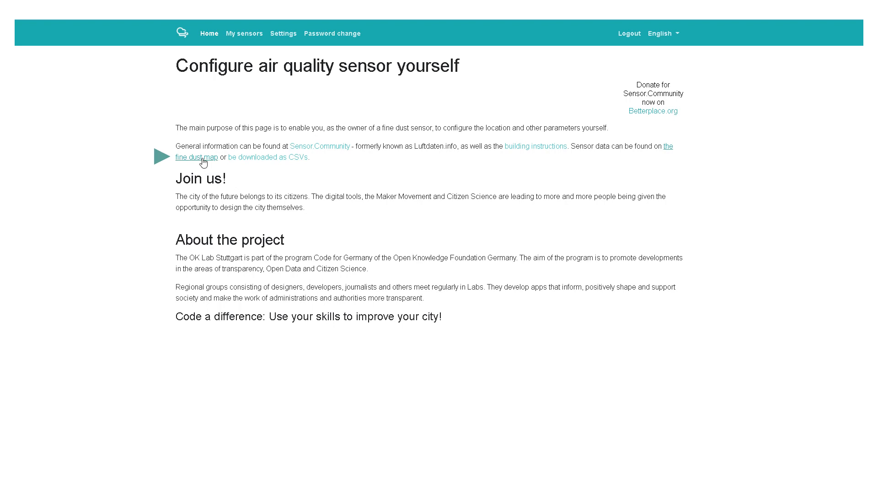
# - View the PM10 fine dust map and check a hexagon's sensor readings near Cardiff
pyautogui.click(195, 157)
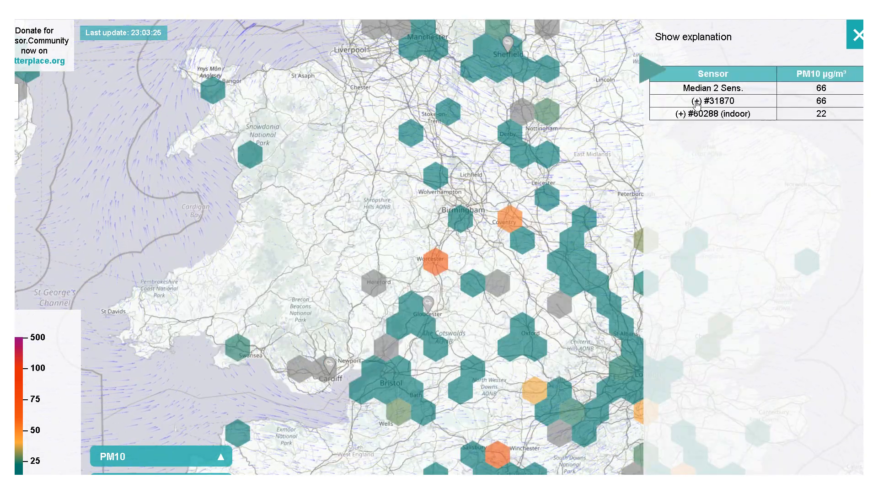
pyautogui.click(696, 101)
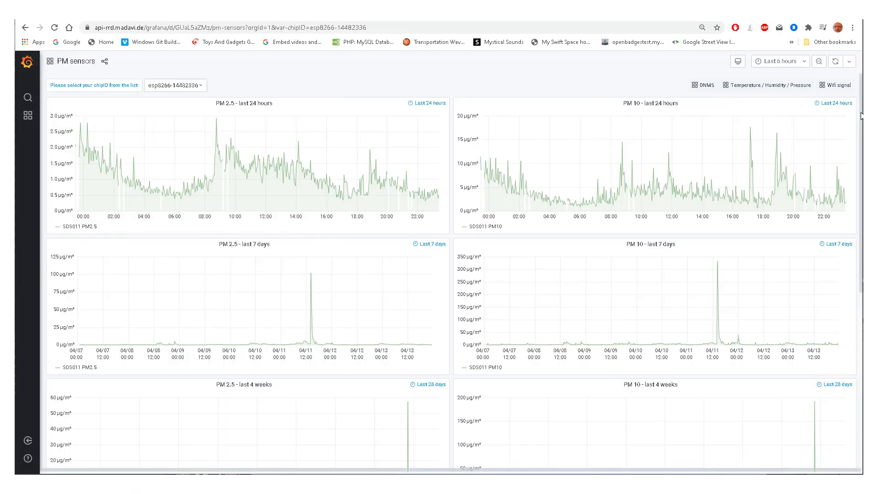
pyautogui.scroll(-3)
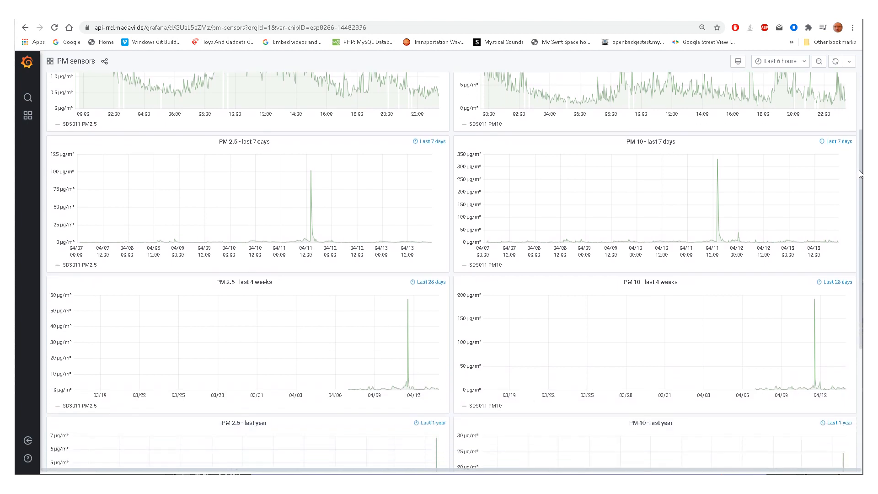
pyautogui.scroll(-3)
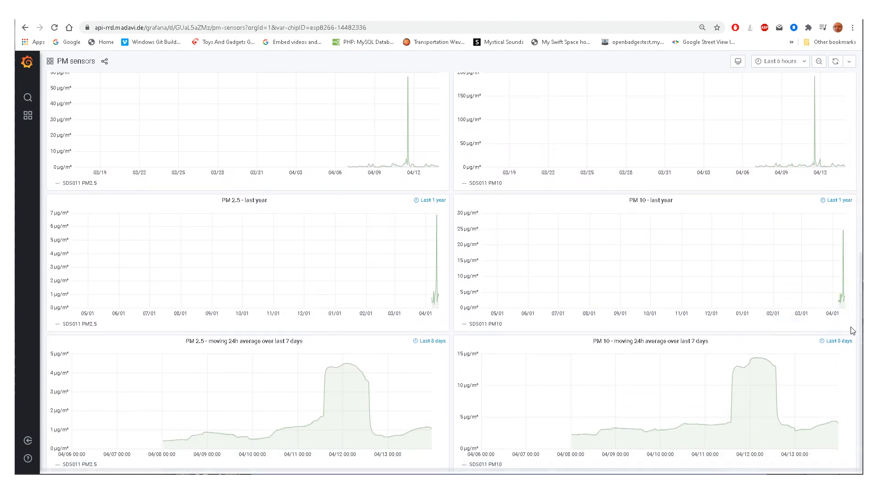